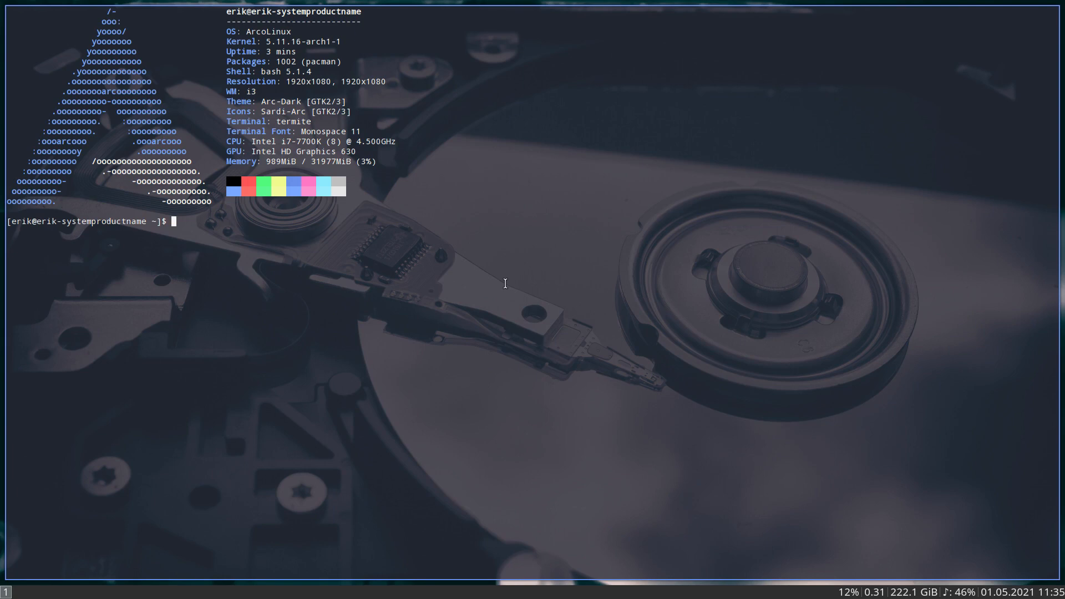
Step: Run the iso alias to print ISO release v21.05.7, codename ArcoLinuxB-i3 and build date
type("iso")
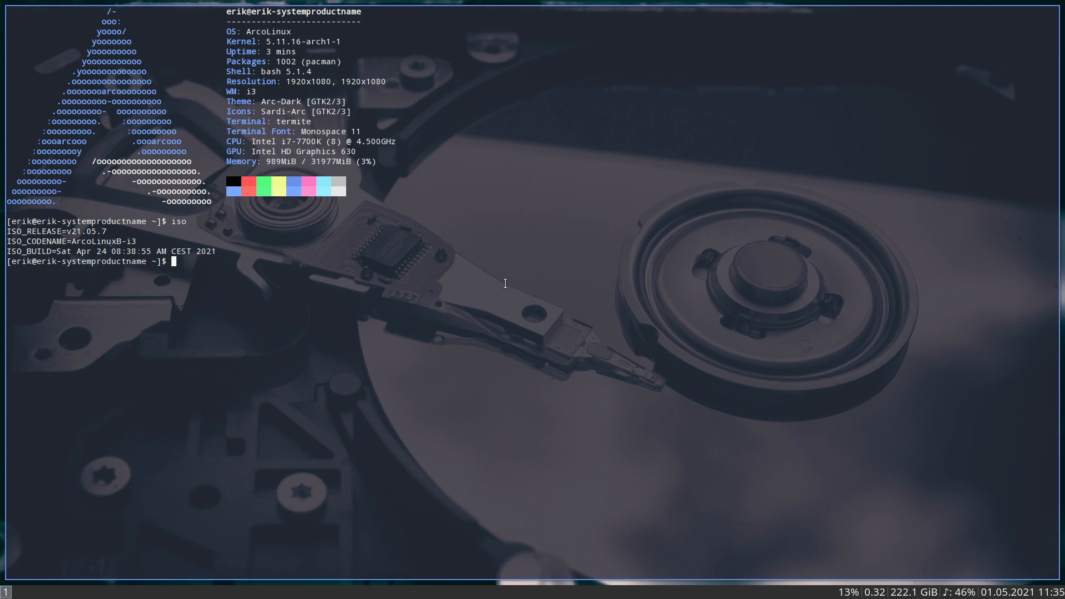
Step: Run sudo pacman -R polybar and decline, confirming polybar is installed
type("sudo p")
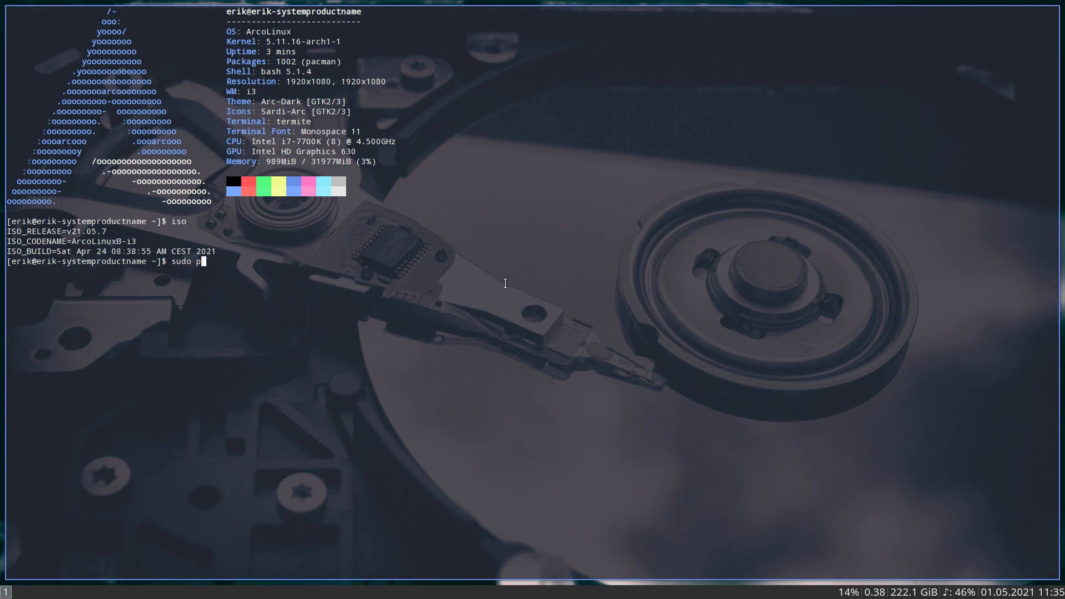
type("acman -R polybar")
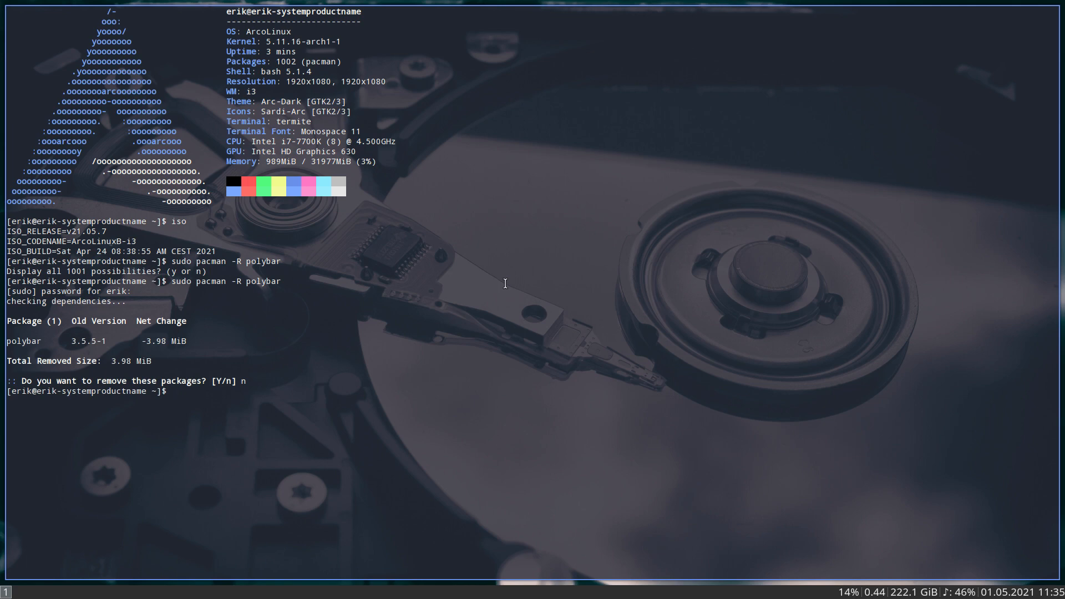
Step: Run sudo pacman -R arcolinux-polybar-git and decline, confirming it is installed
type("sudo pacman -")
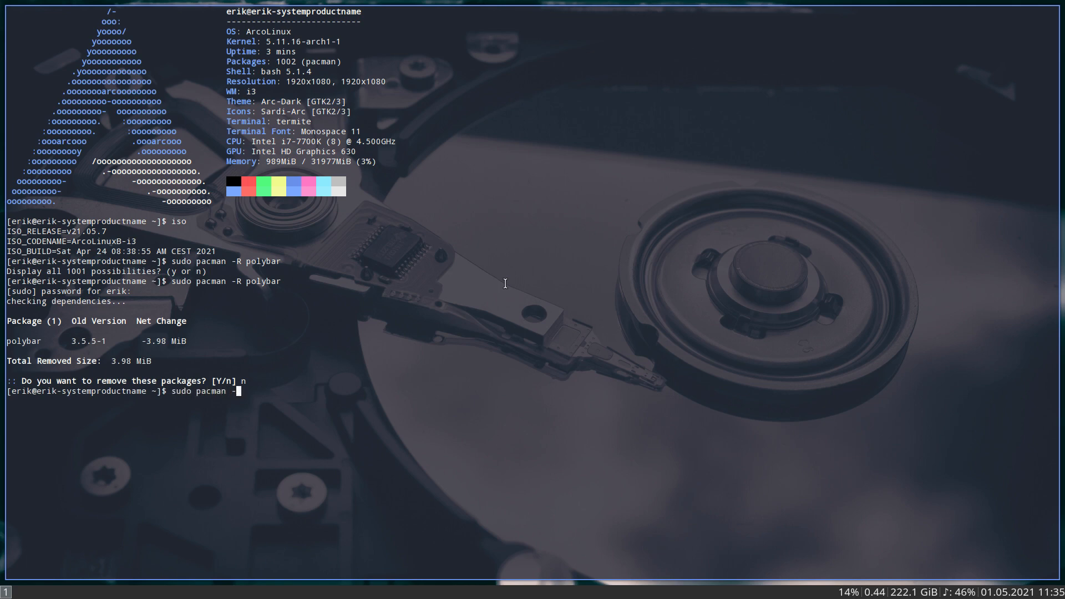
type("arcolinux-")
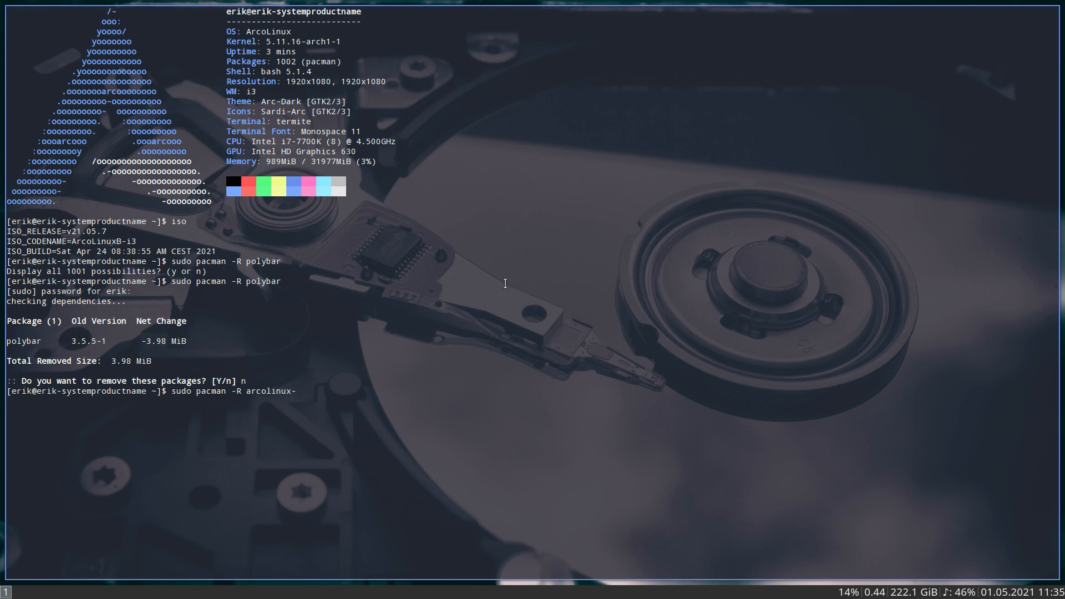
type("polybar-git")
type("n")
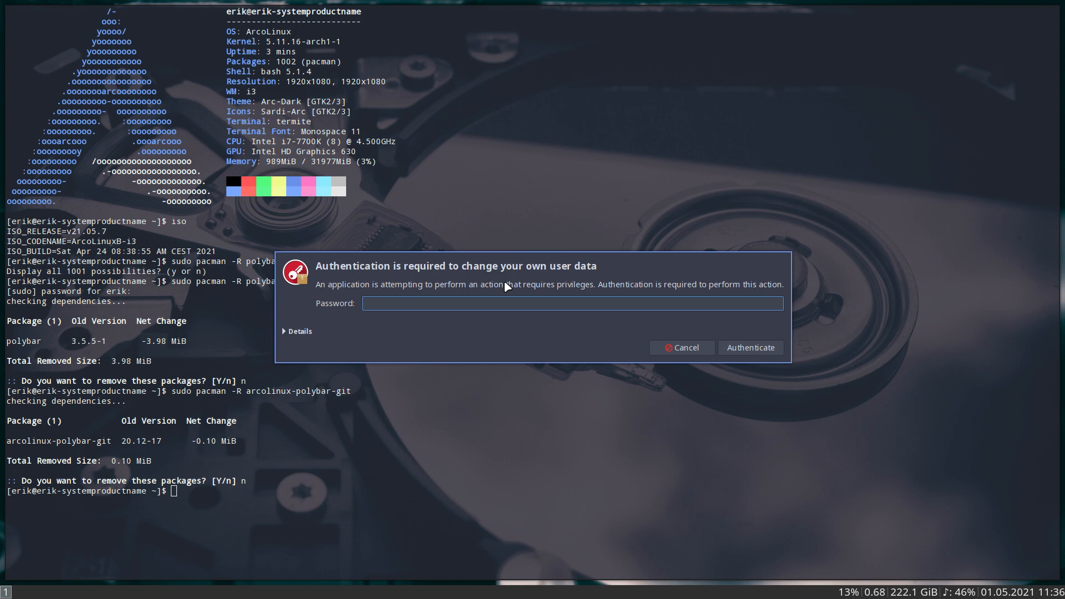
Step: Authenticate with the password and go to the i3wm Theme Switcher page
type("••••")
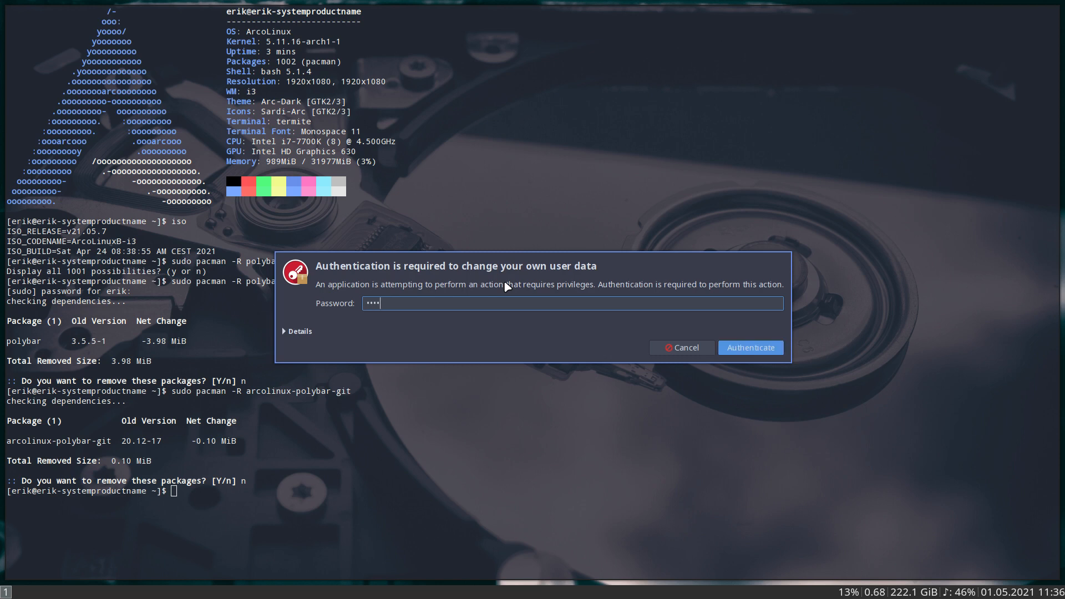
left_click(750, 347)
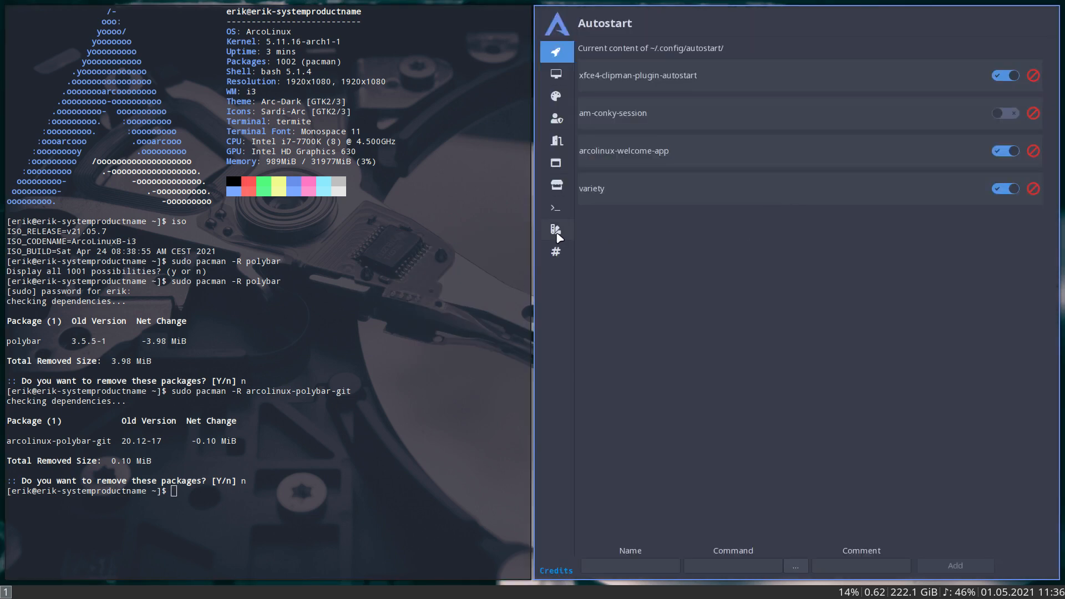
left_click(556, 228)
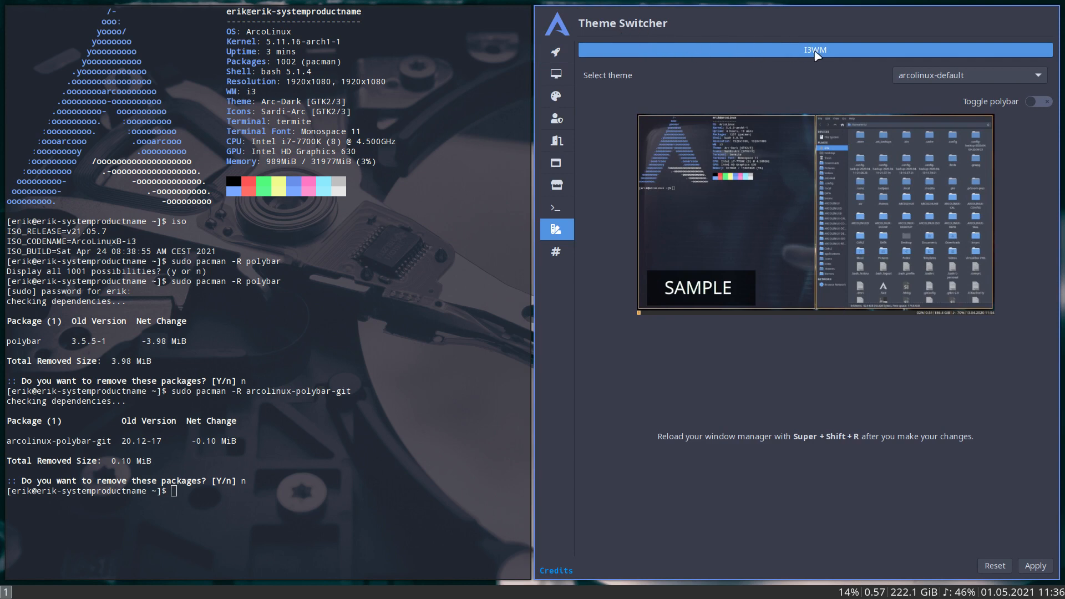
mouse_move(855, 67)
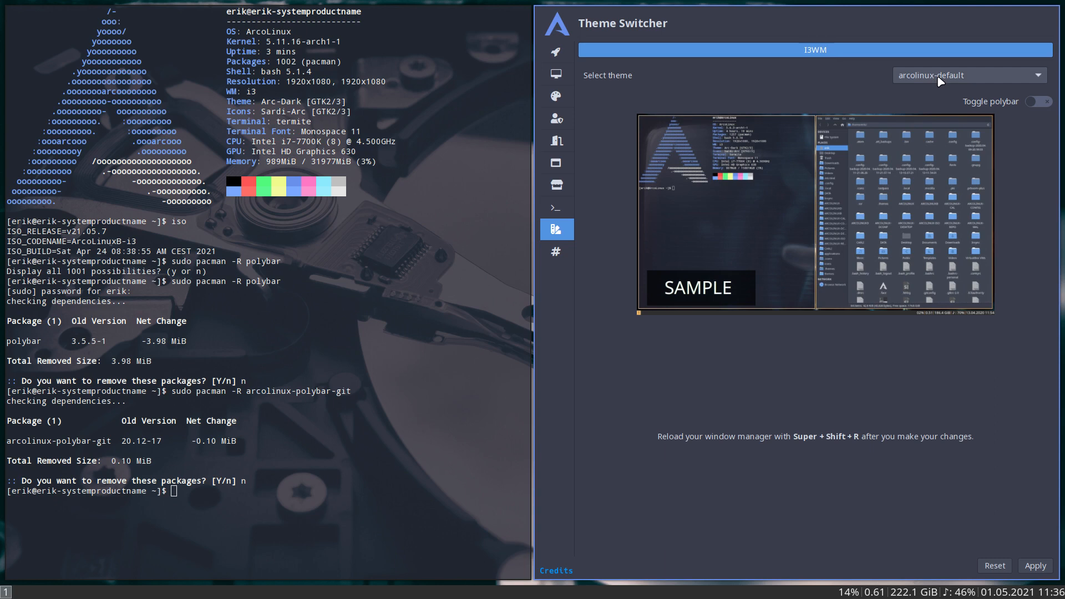
mouse_move(986, 110)
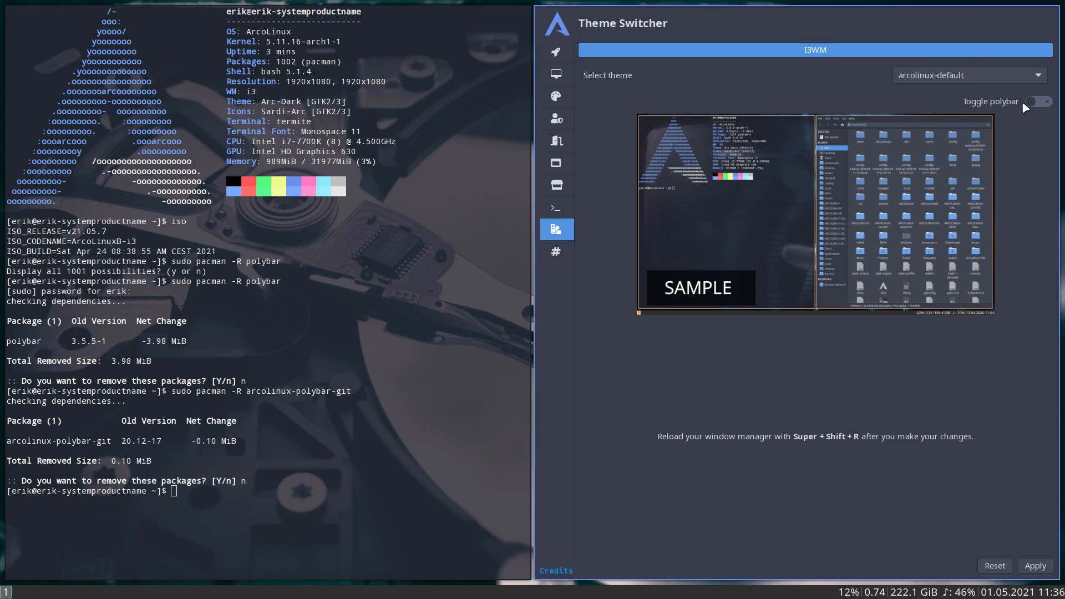
Step: Switch on Toggle polybar for i3 and apply, keeping arcolinux-default selected
left_click(1035, 101)
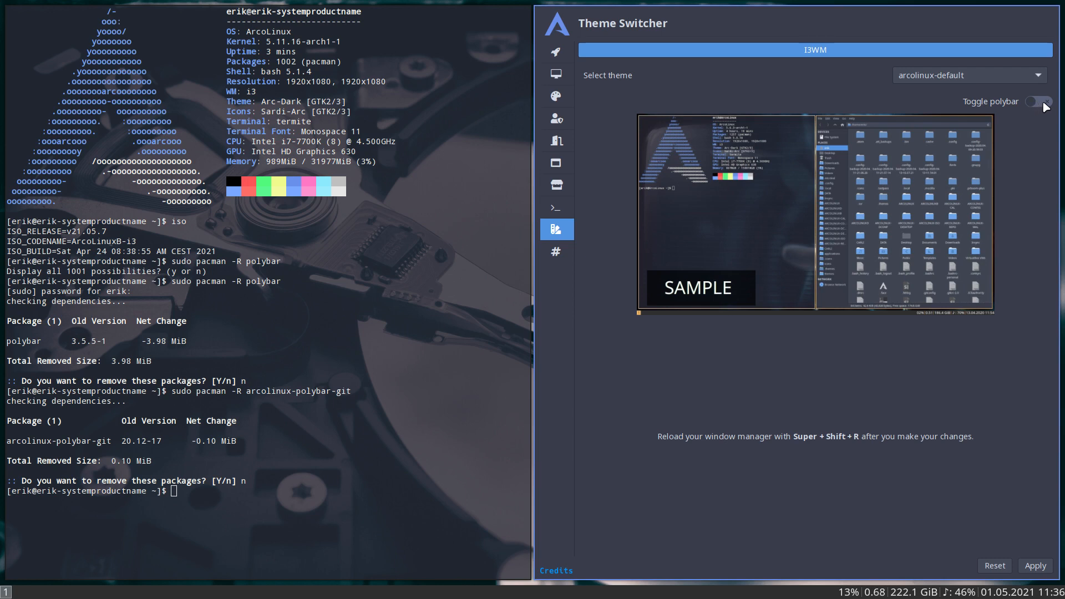
left_click(1035, 101)
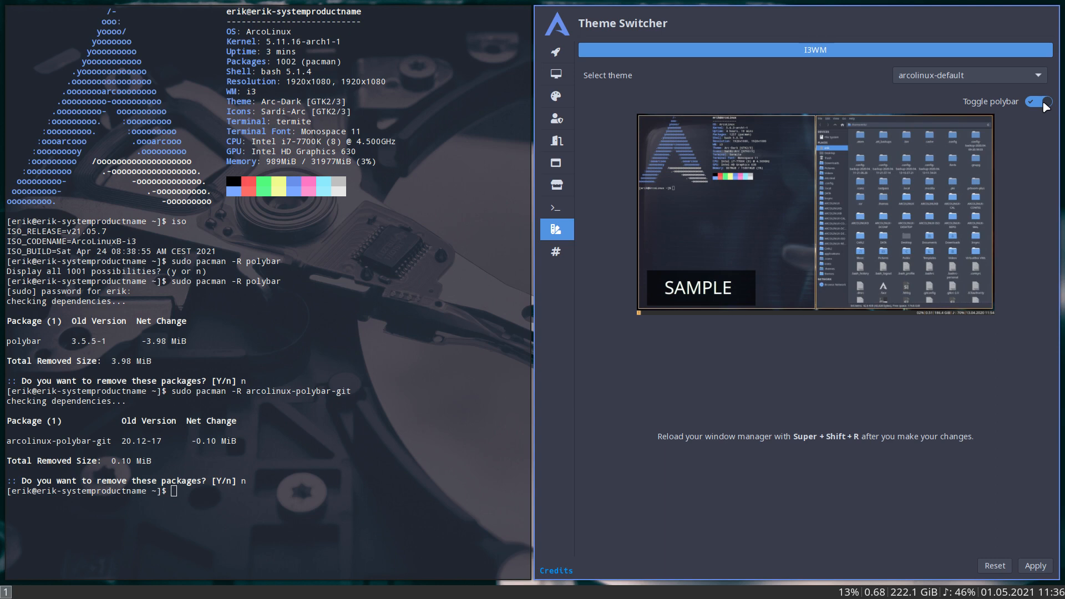
left_click(1033, 564)
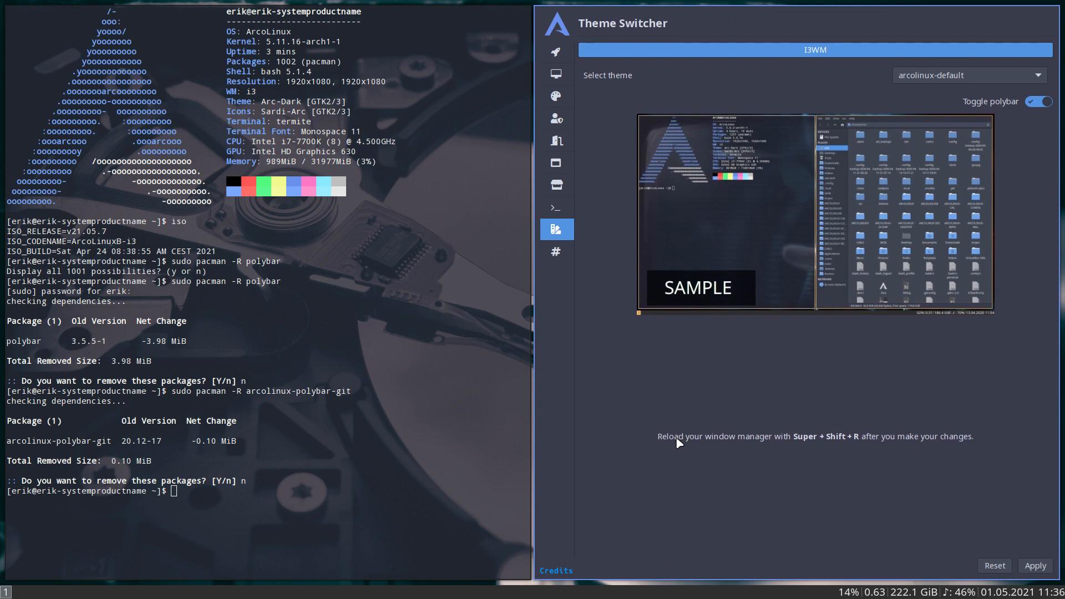
mouse_move(751, 442)
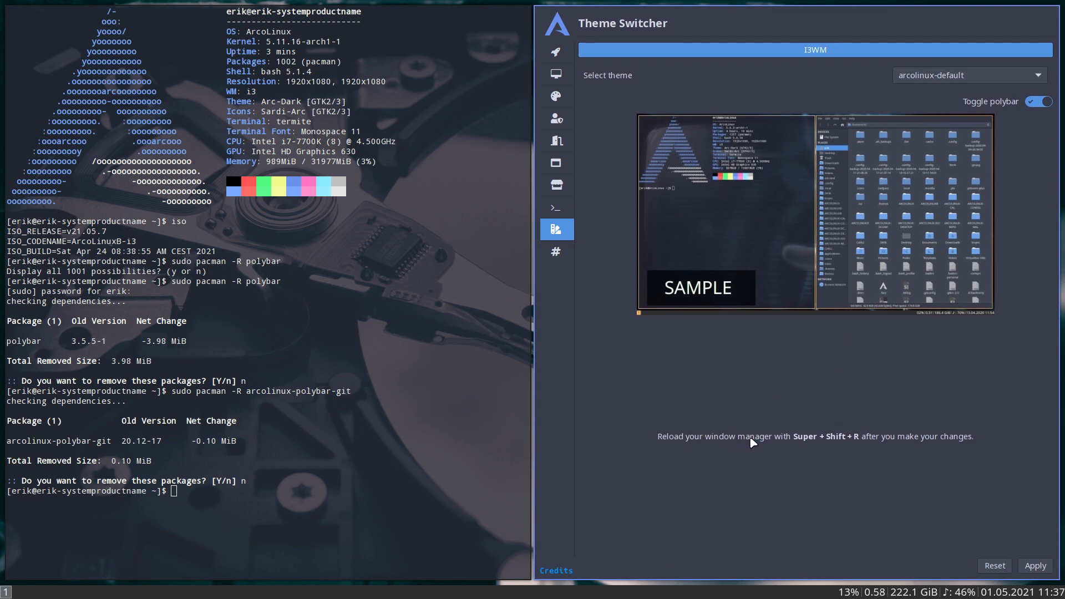
mouse_move(856, 439)
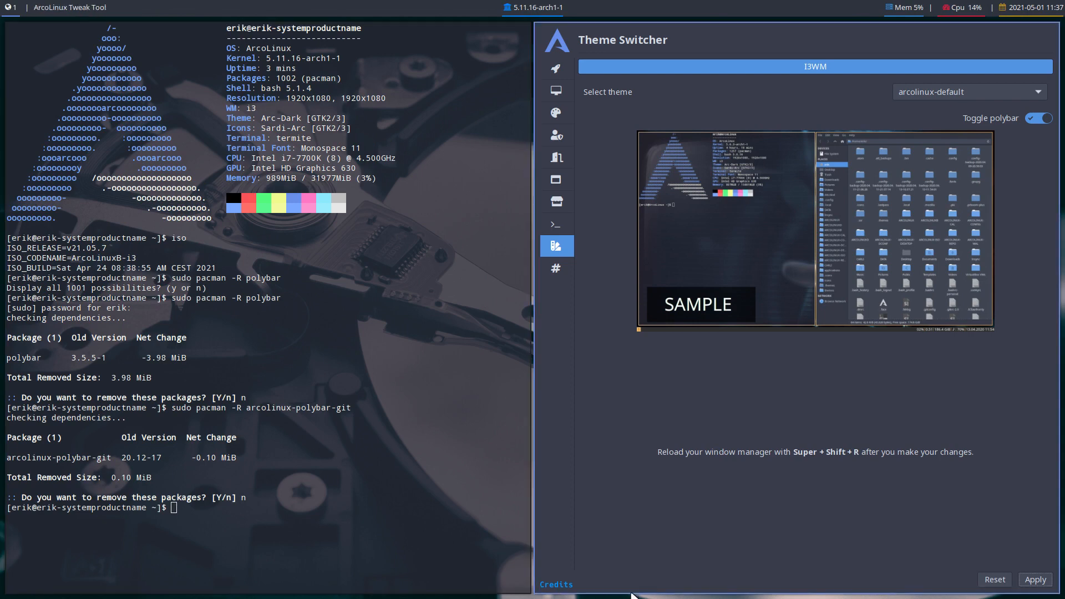
mouse_move(787, 341)
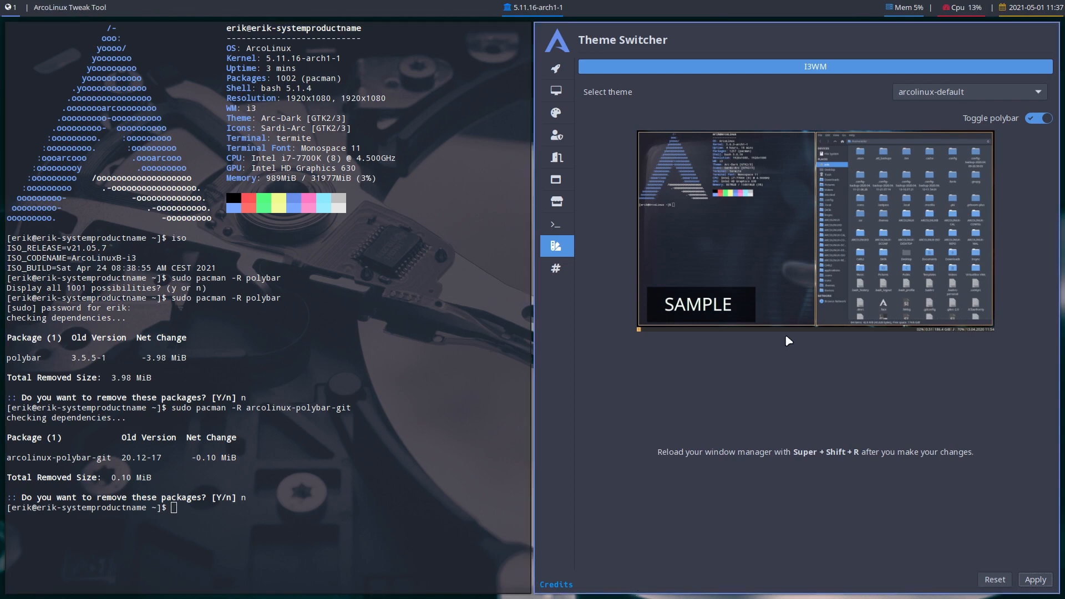
Step: Choose arcolinux-var-ashes from the theme dropdown and apply it with polybar on
left_click(967, 92)
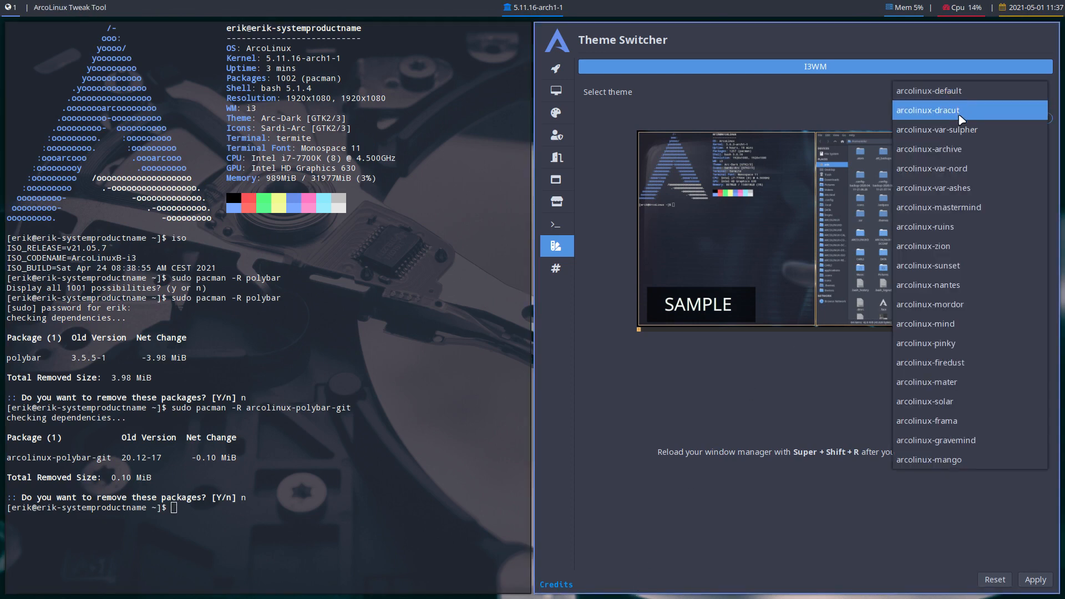
left_click(933, 187)
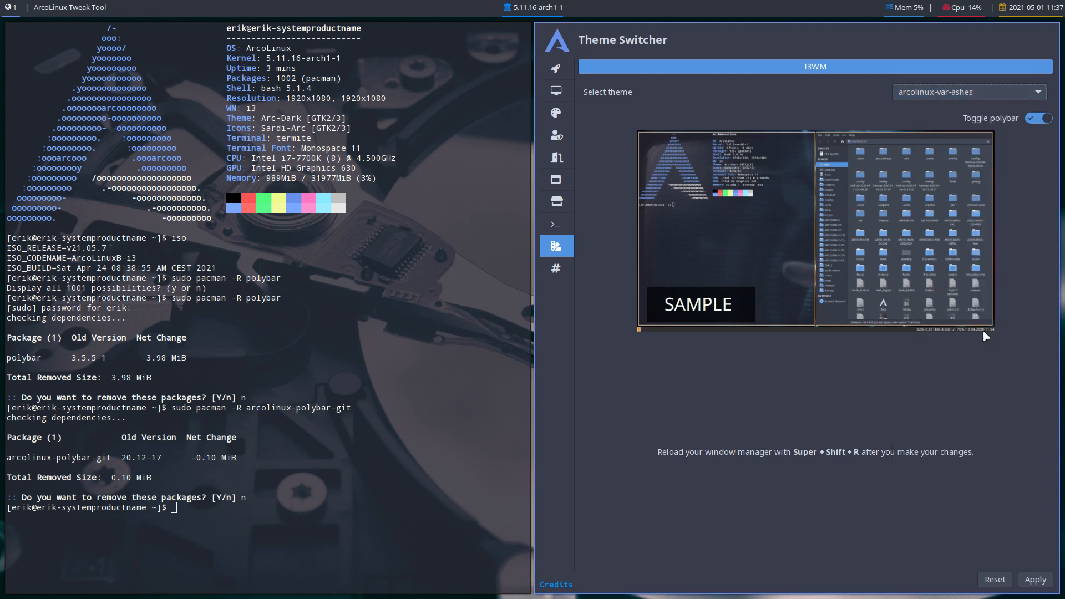
left_click(1033, 579)
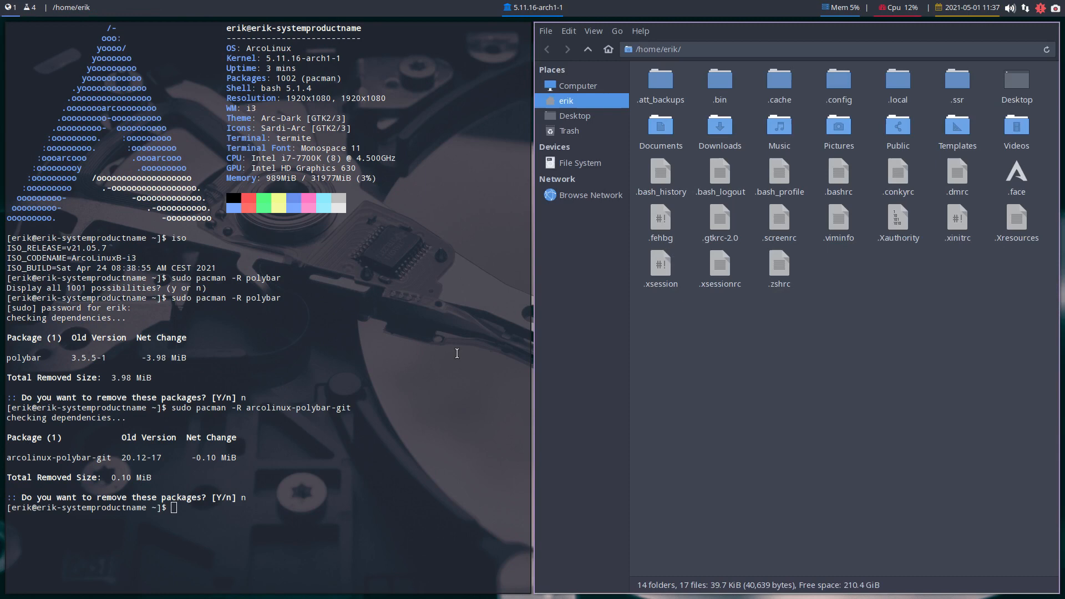
Step: Browse into ~/.config/i3 and open arcolinux-default.theme in Sublime Text
left_click(838, 78)
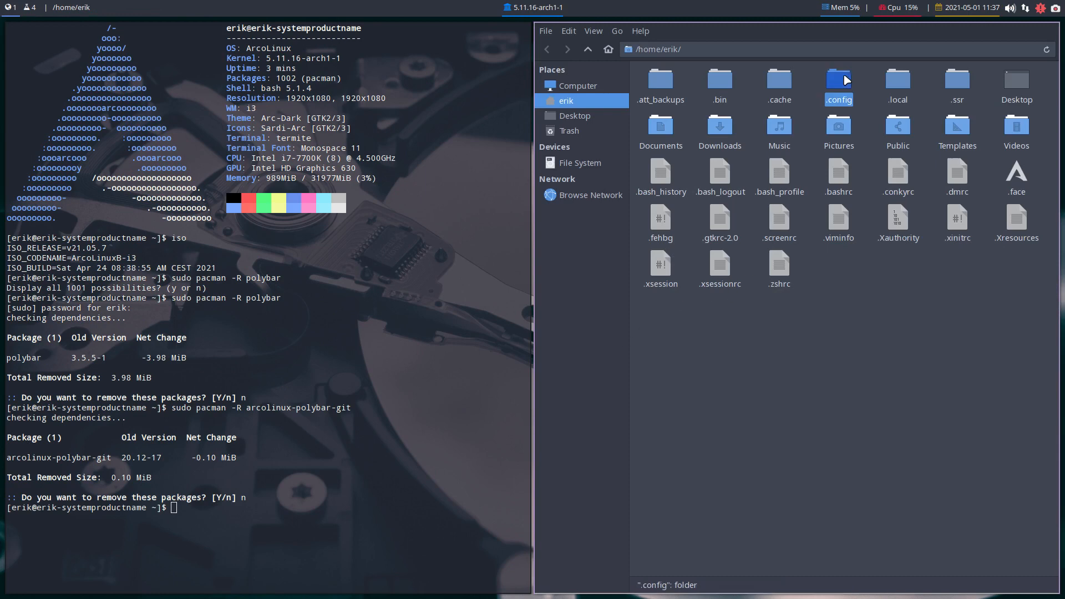
double_click(839, 78)
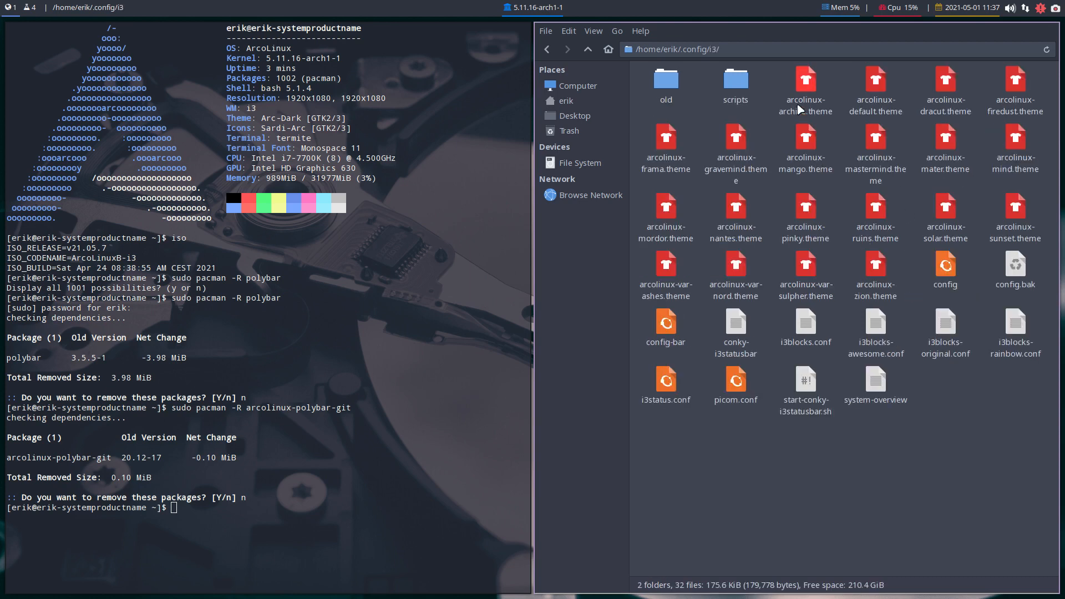
double_click(875, 90)
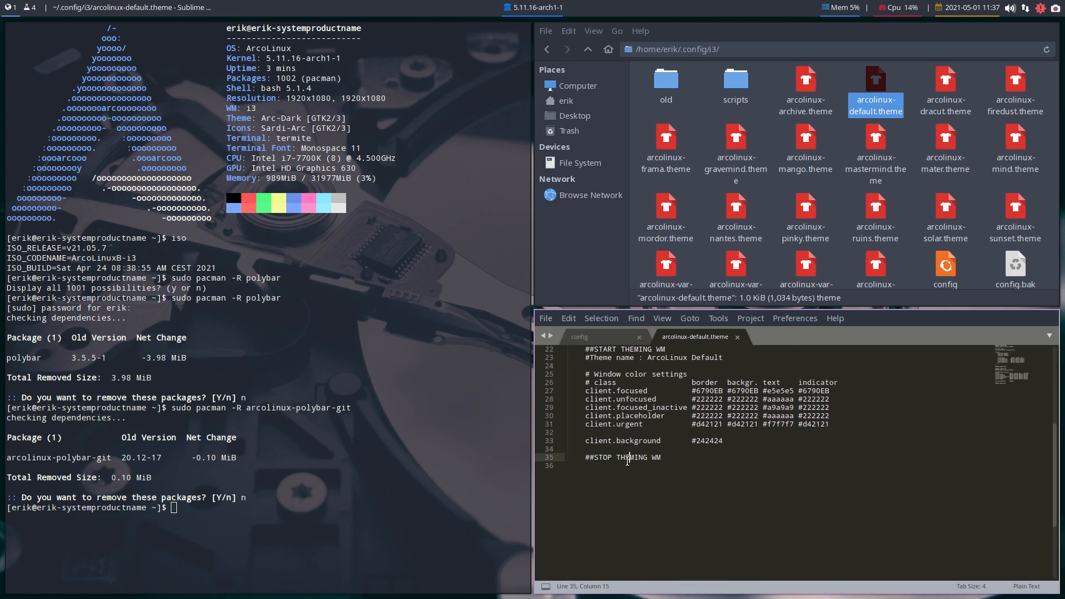
Step: Open the i3 config file with Sublime Text 3 Dev from Thunar
left_click(945, 265)
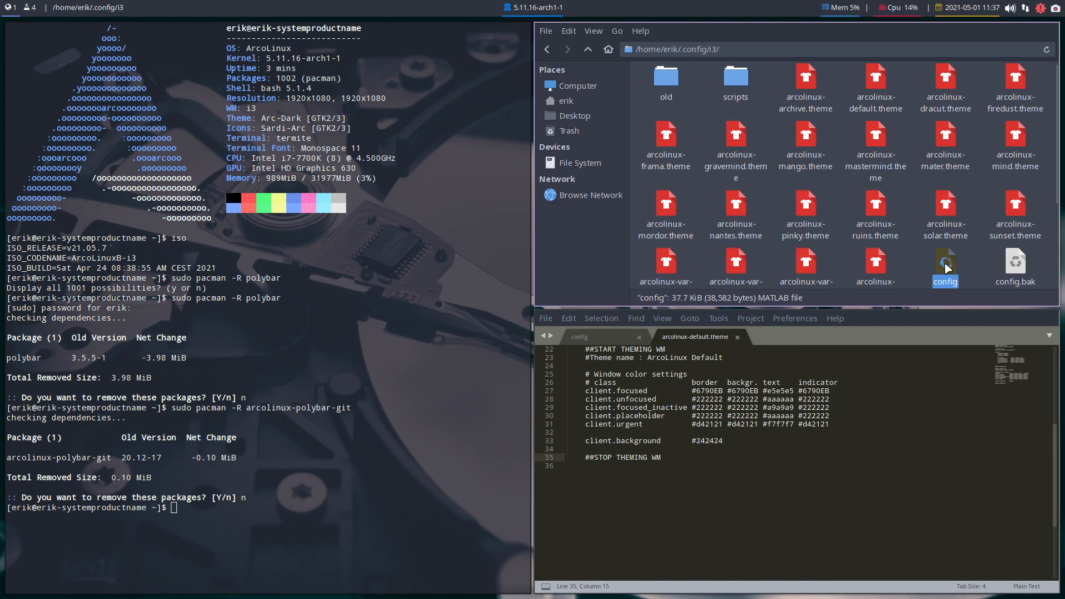
right_click(944, 265)
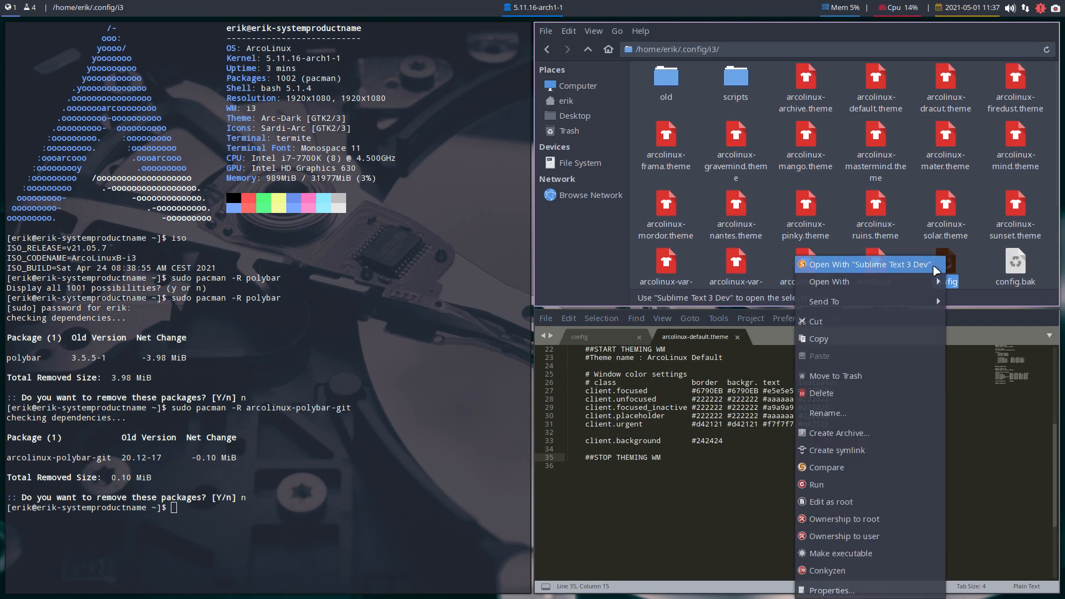
left_click(867, 264)
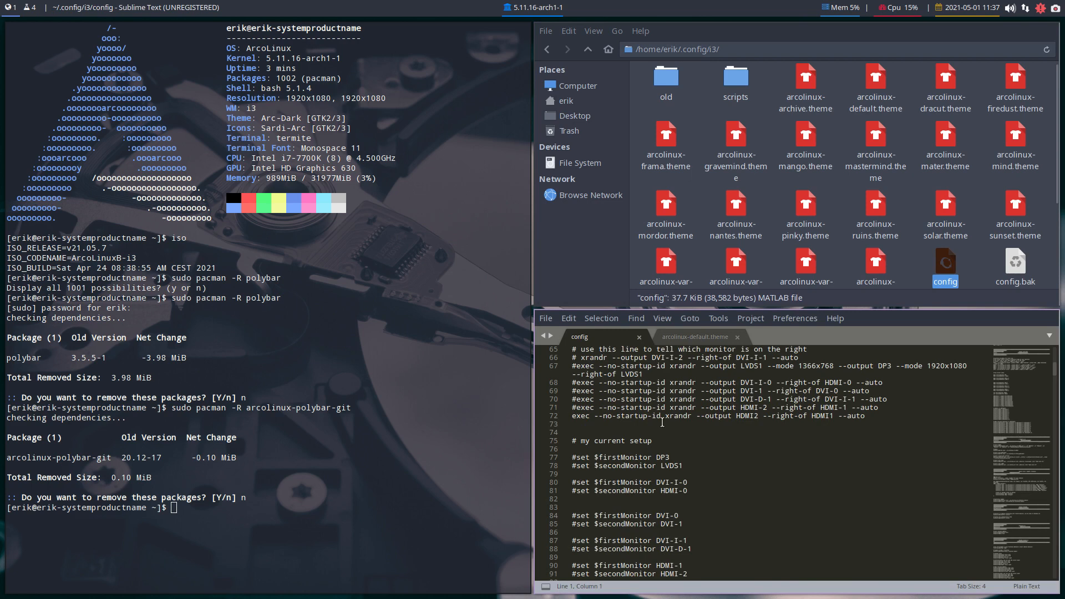
Step: Scroll to the START THEMING WM section showing ArcoLinux Var Ashes bar colors
scroll("down", 3)
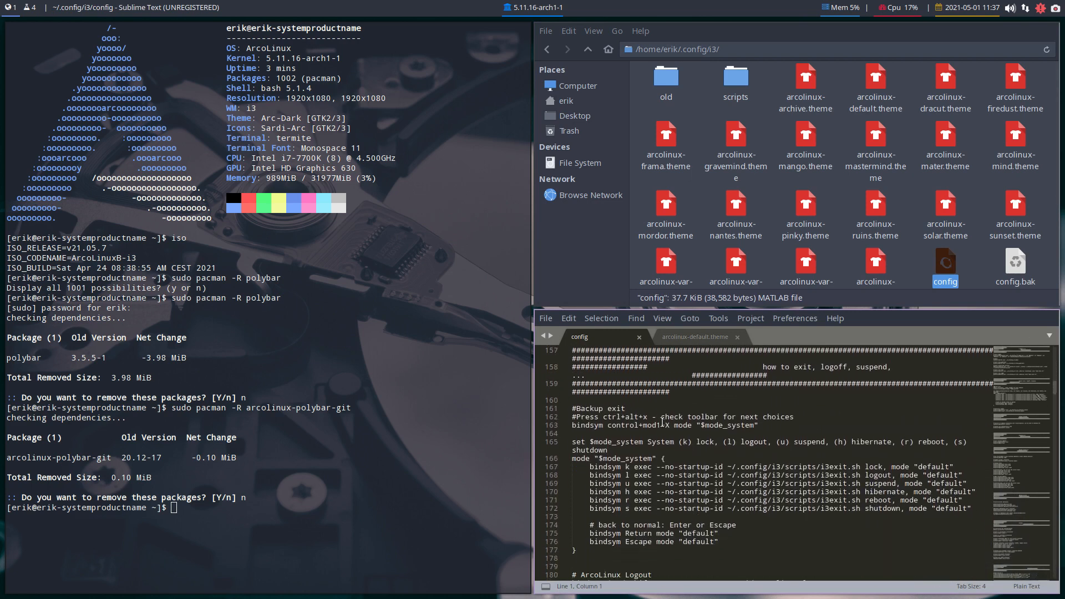
scroll("down", 3)
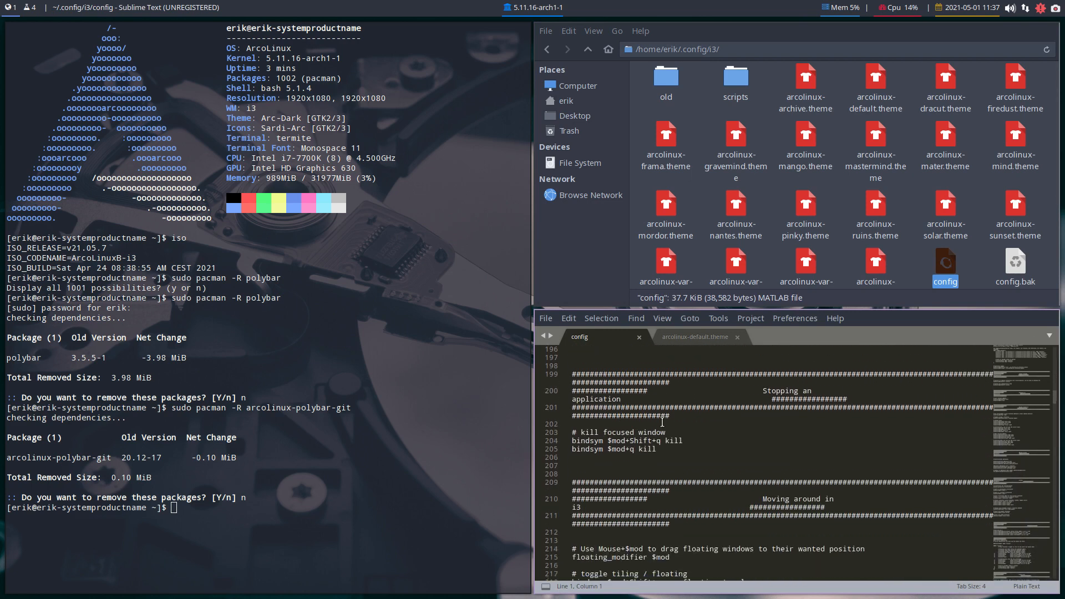
scroll("down", 3)
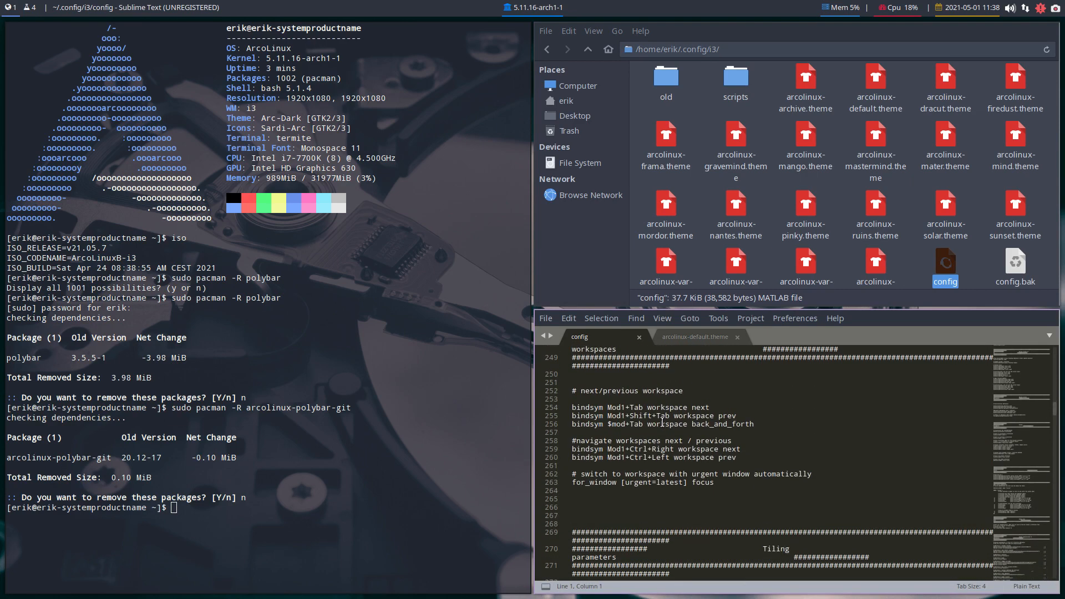
scroll("down", 3)
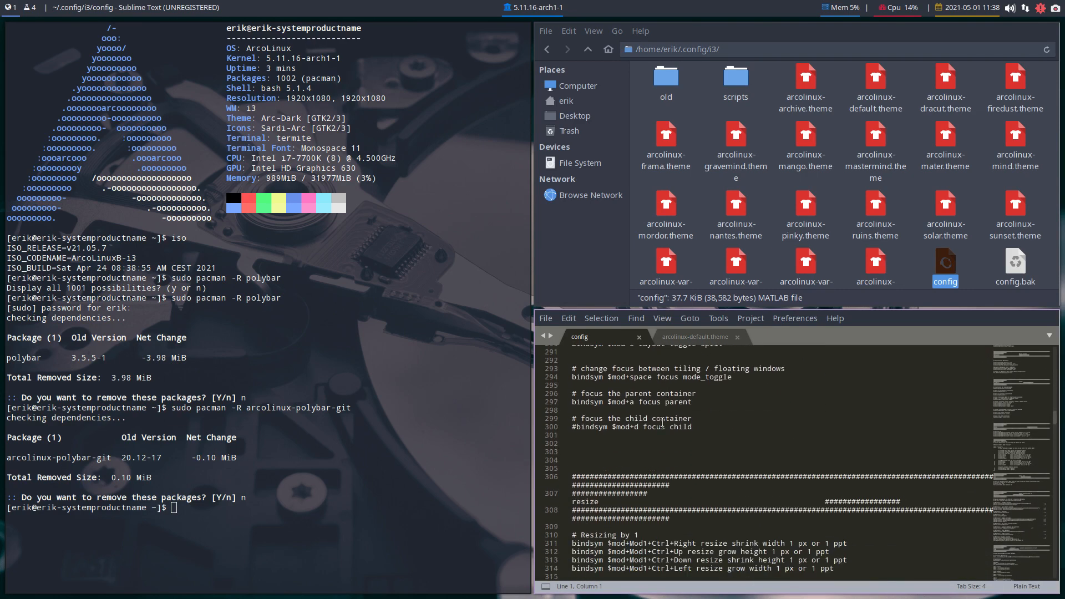
scroll("down", 3)
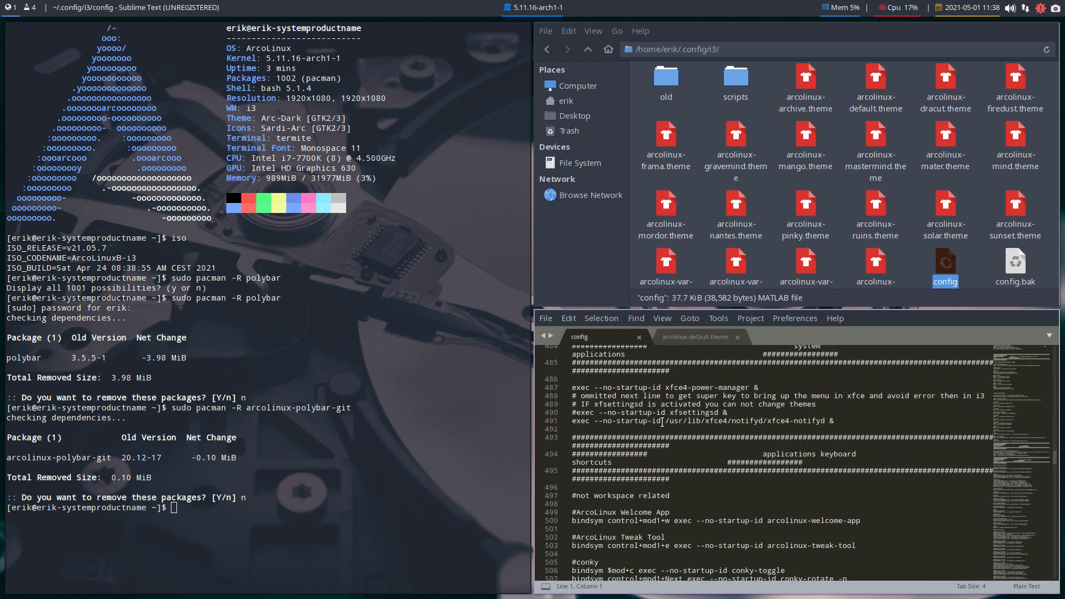
scroll("down", 3)
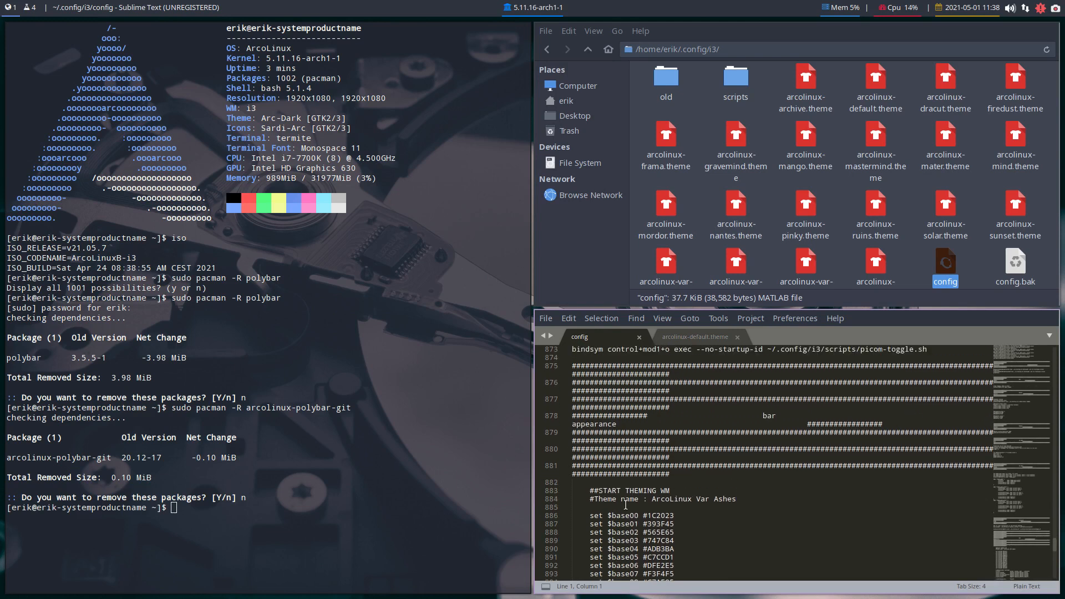
mouse_move(728, 503)
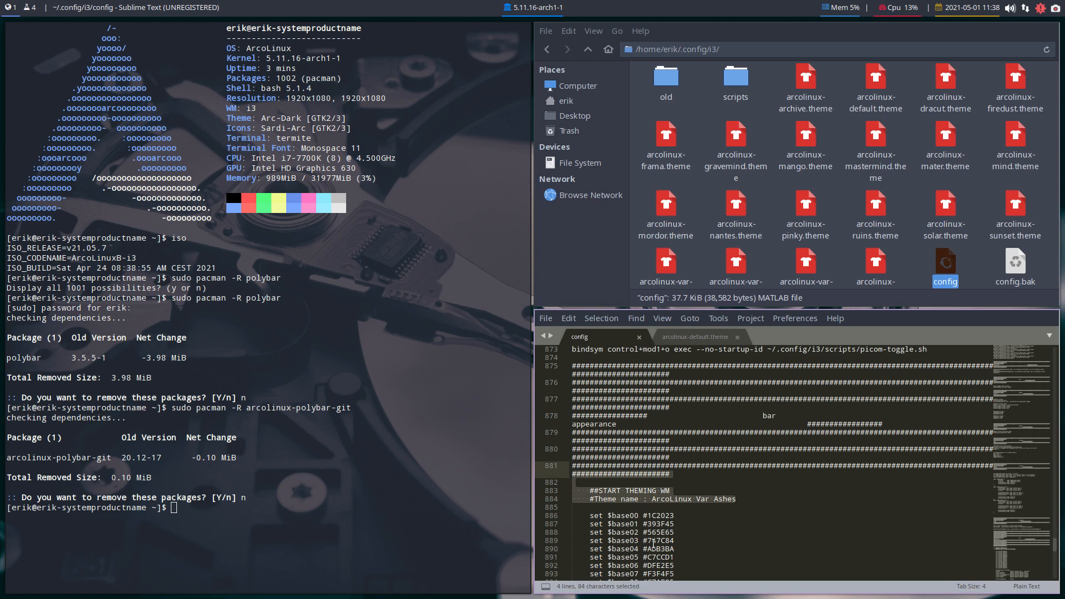
mouse_move(618, 340)
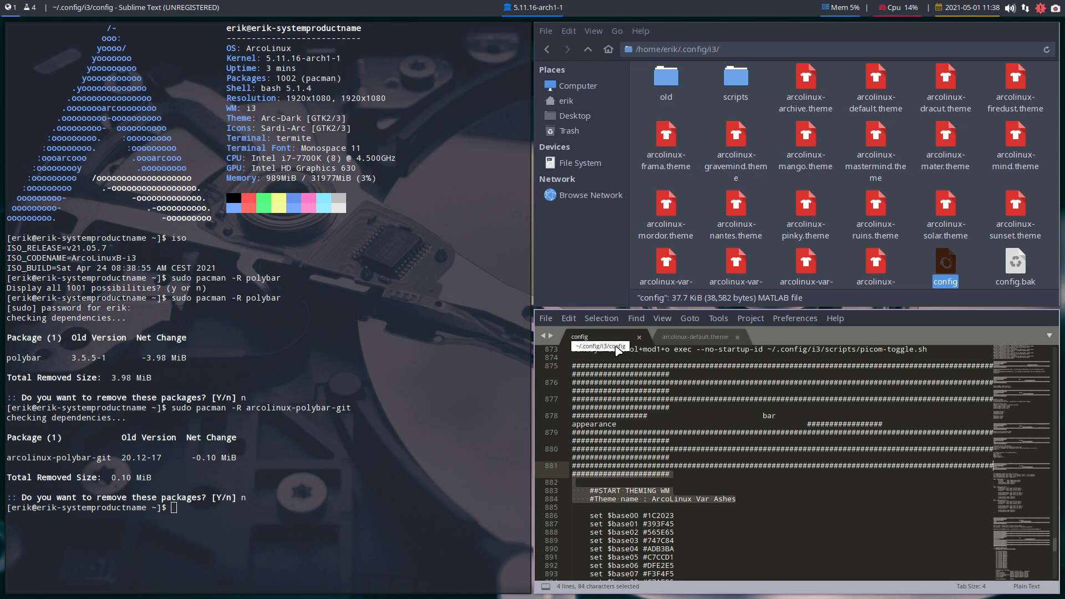
scroll("down", 3)
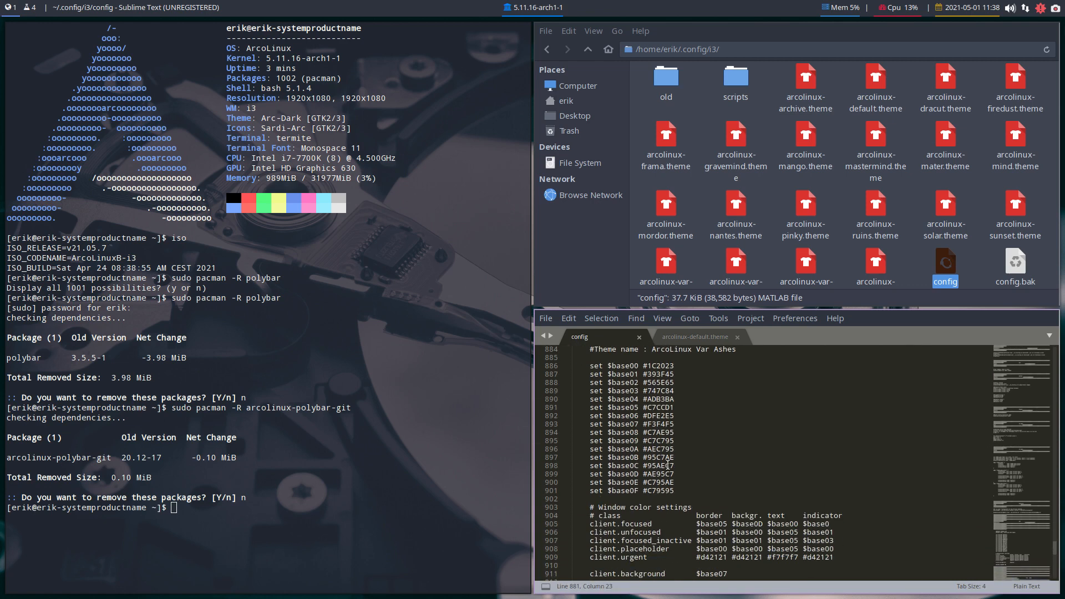